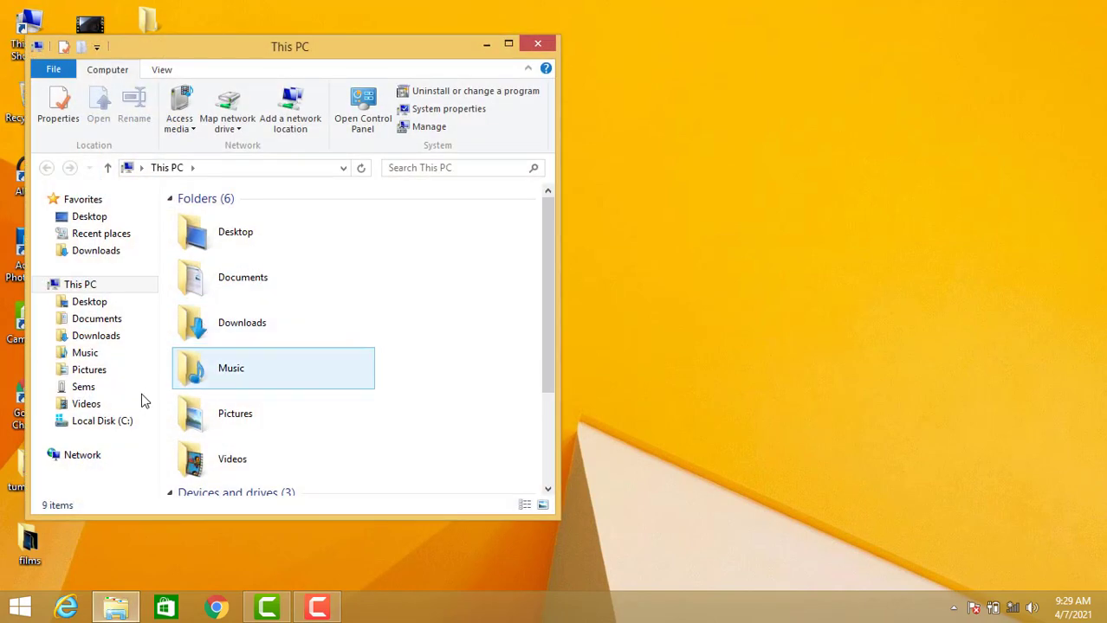
Browse the iPhone 'Sems' storage in Explorer; copying the 4.12 GB IMG_0025 fails with a device error.
double_click(83, 386)
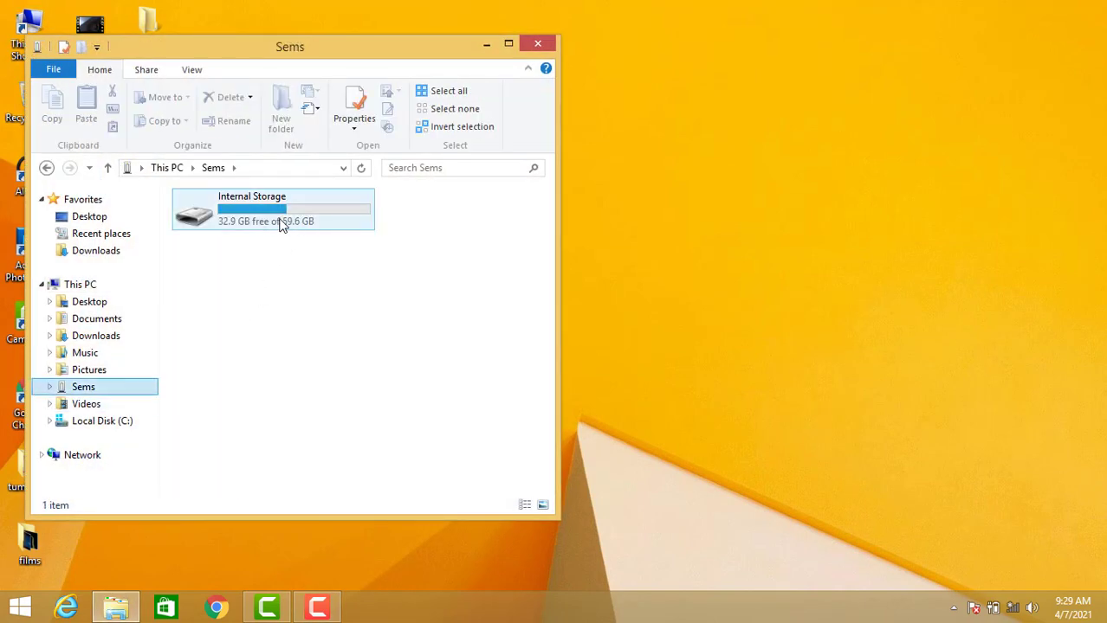
double_click(273, 208)
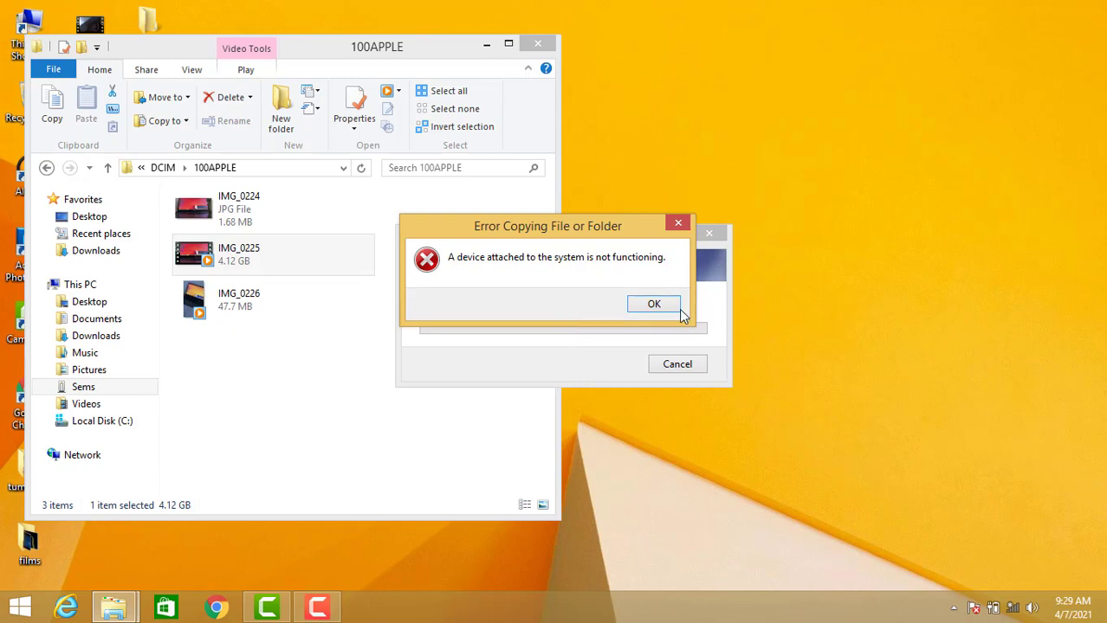
left_click(654, 304)
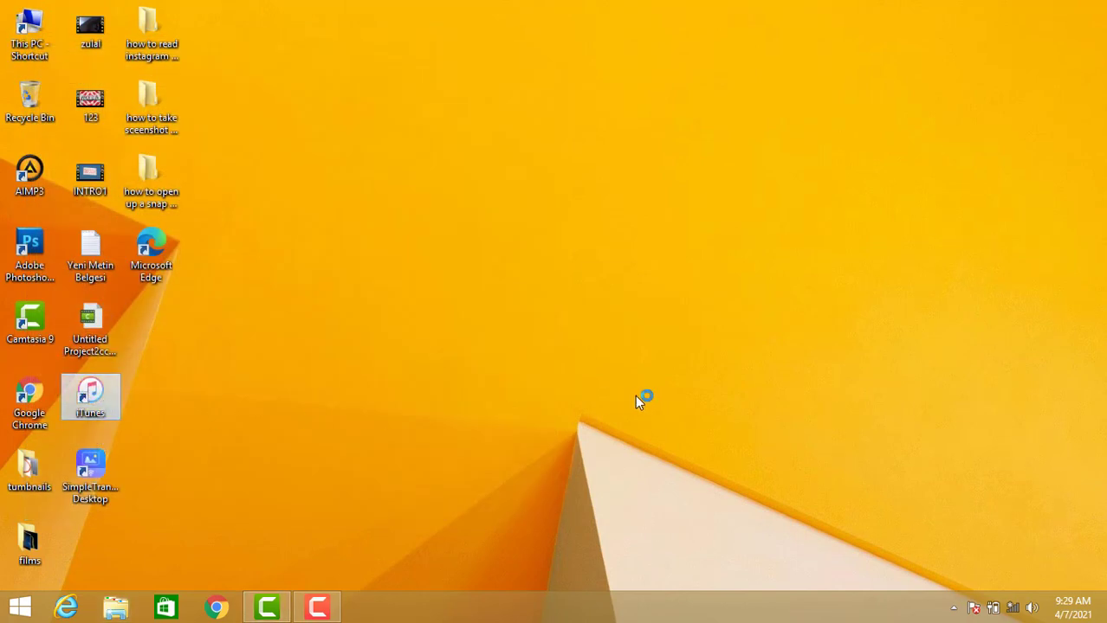
Check the iPhone's File Sharing page in iTunes, then quit iTunes despite the sync warning.
double_click(90, 395)
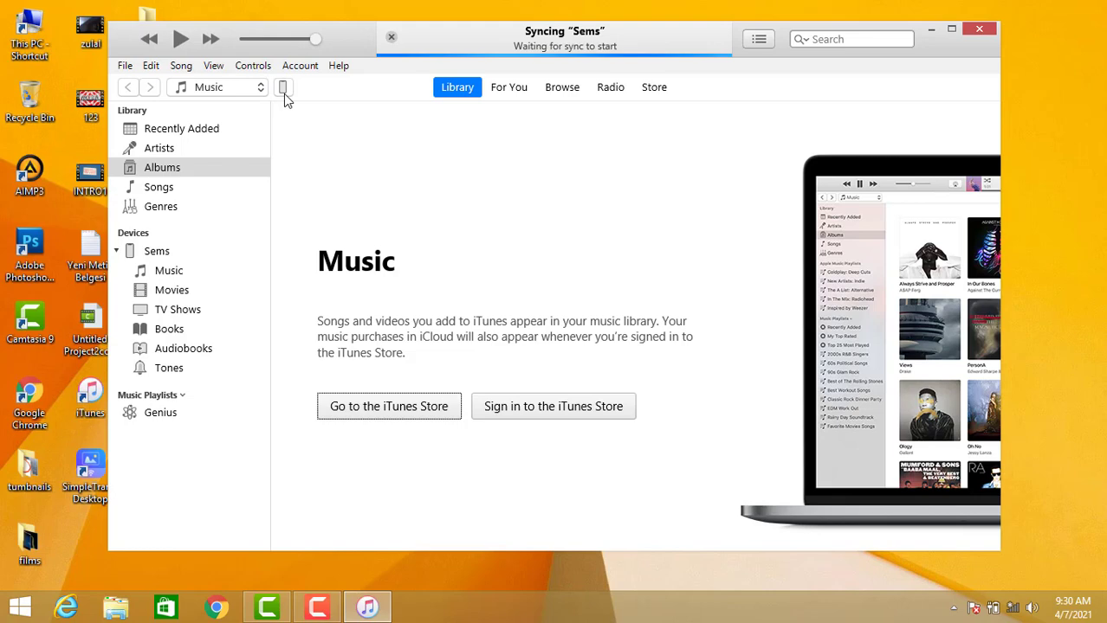
left_click(282, 86)
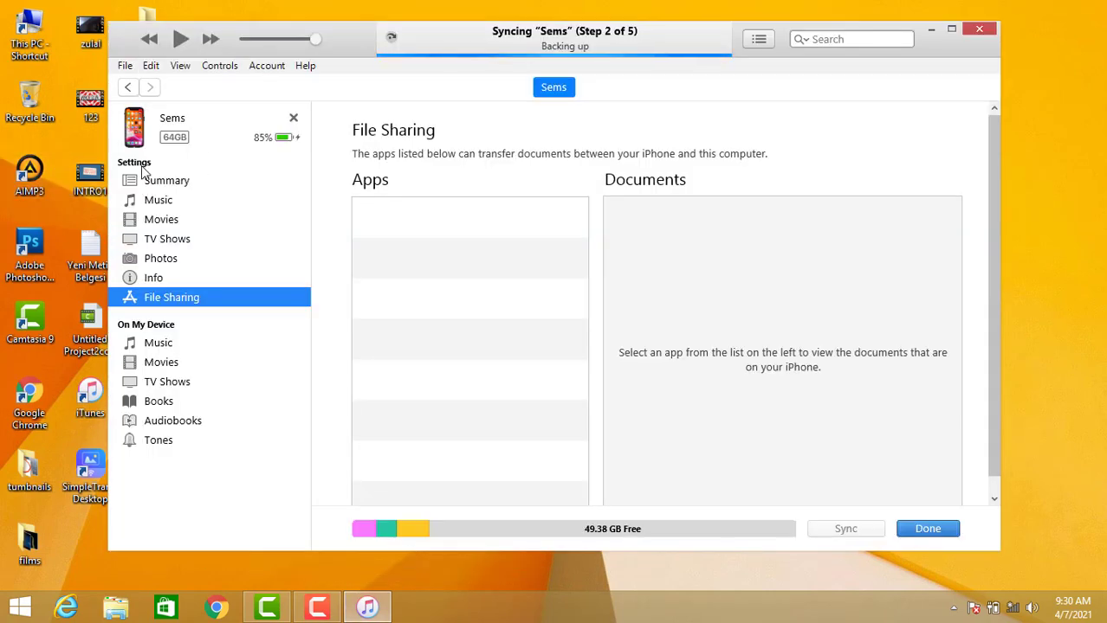
mouse_move(277, 179)
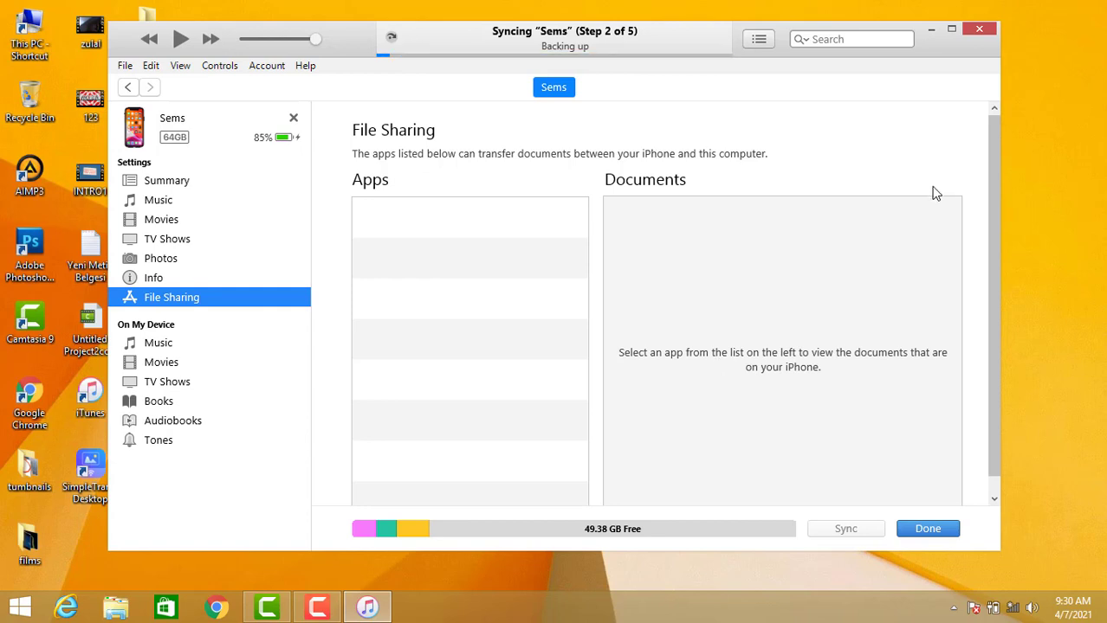
left_click(980, 27)
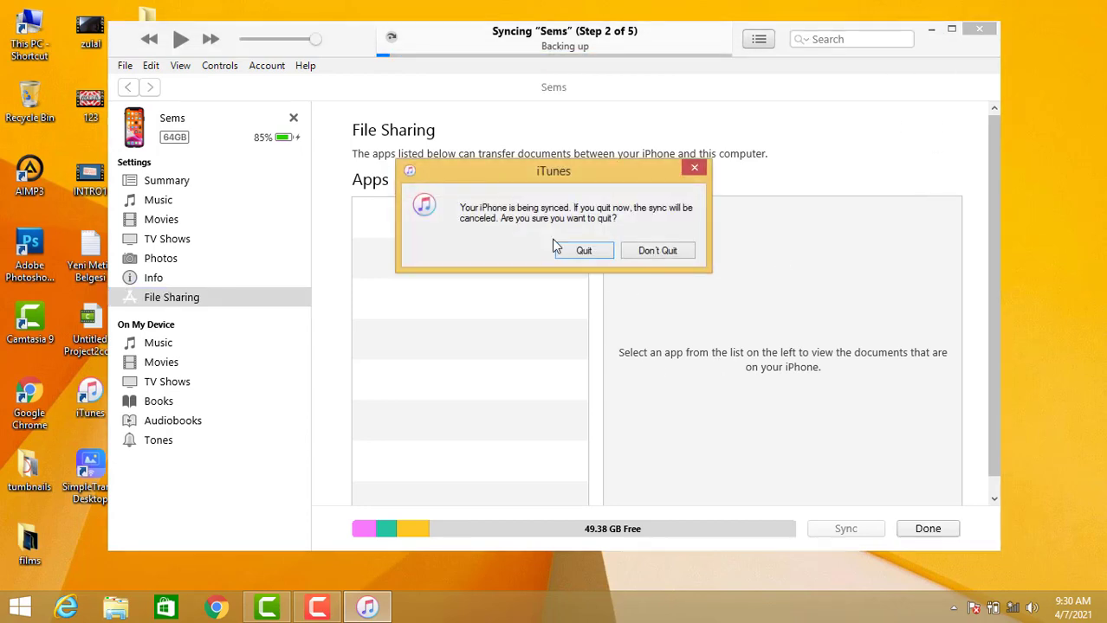
left_click(583, 249)
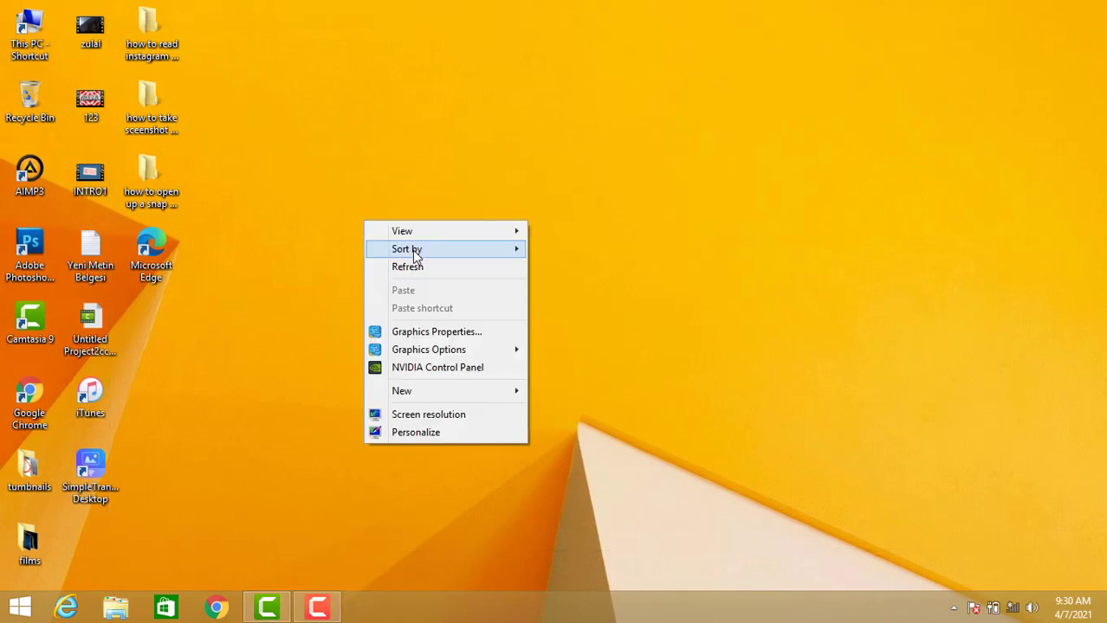
Refresh the Windows desktop and launch SimpleTransfer Desktop from its shortcut.
left_click(90, 476)
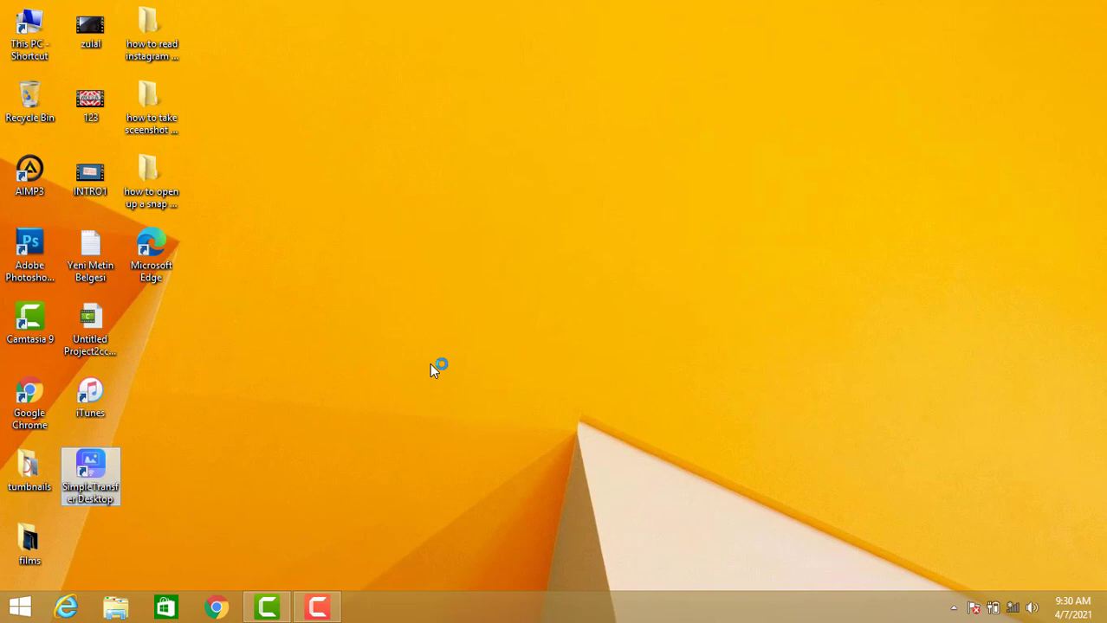
double_click(90, 471)
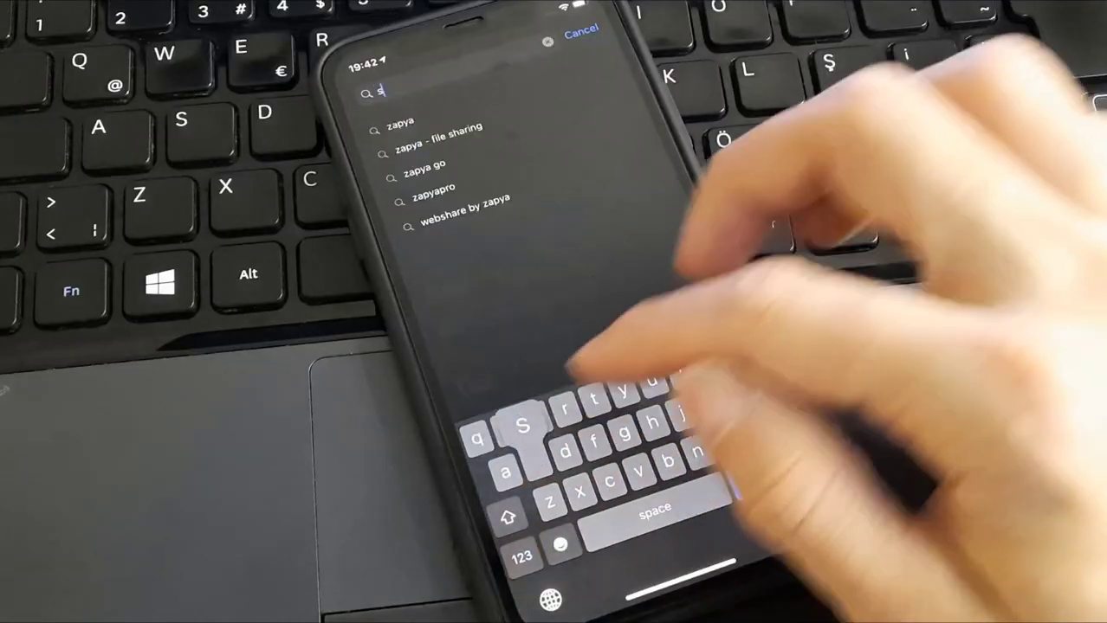
Find Simple Transfer in the App Store, launch it and allow local network access.
type("simple trasfer")
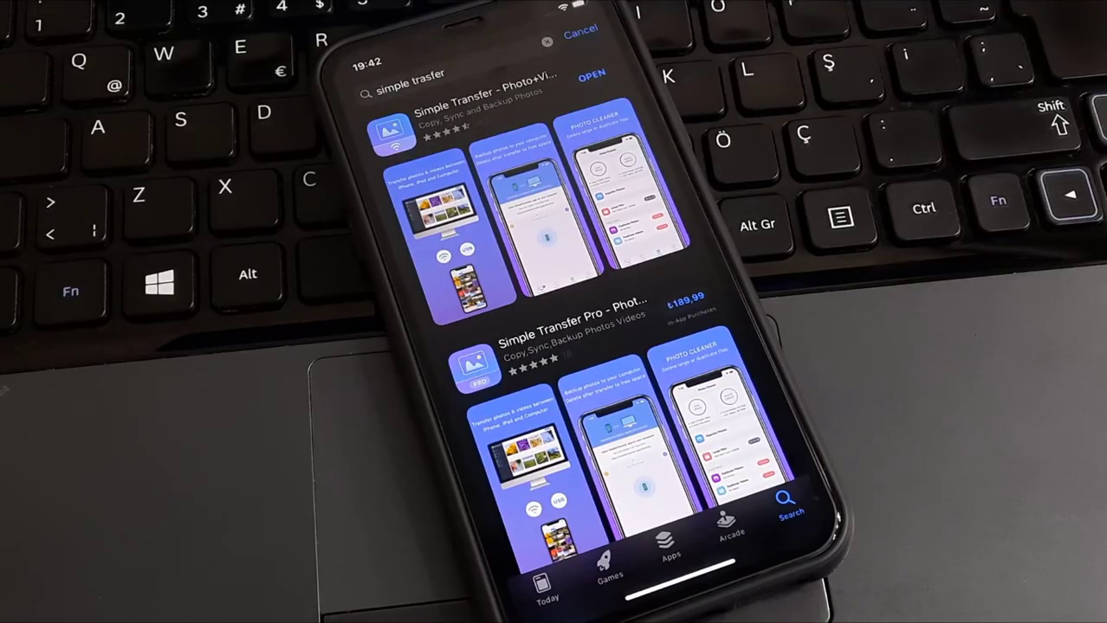
left_click(592, 76)
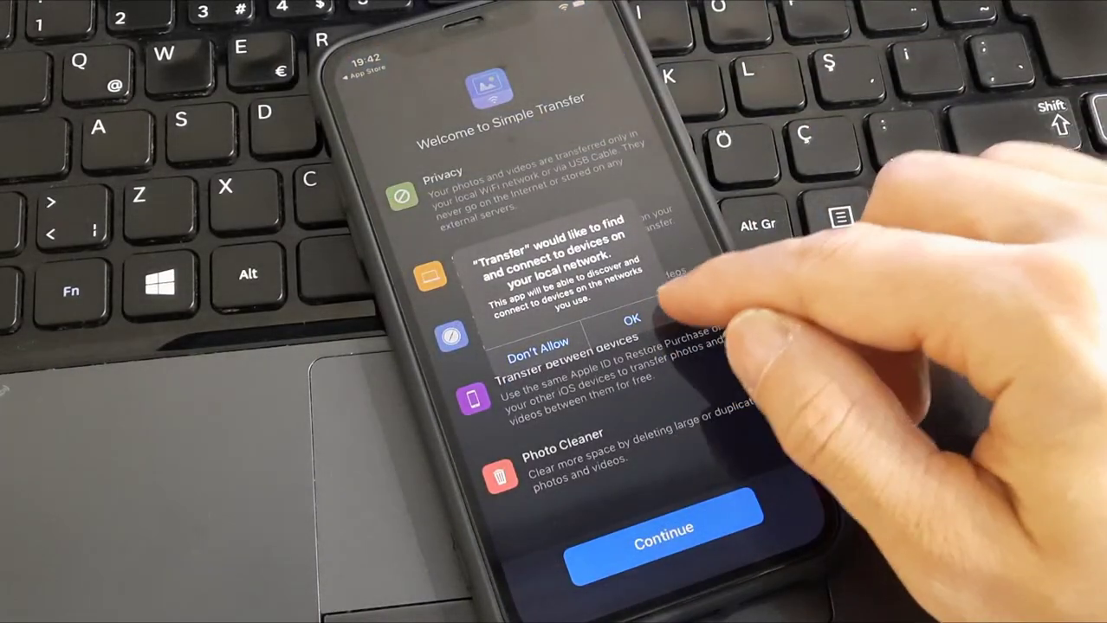
left_click(631, 319)
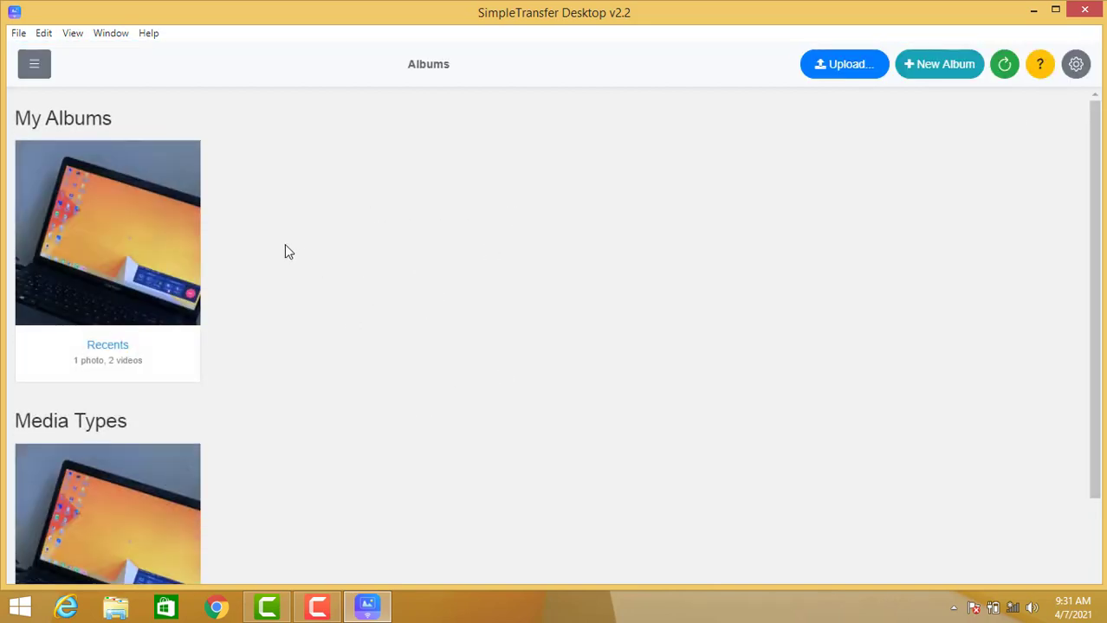
mouse_move(194, 267)
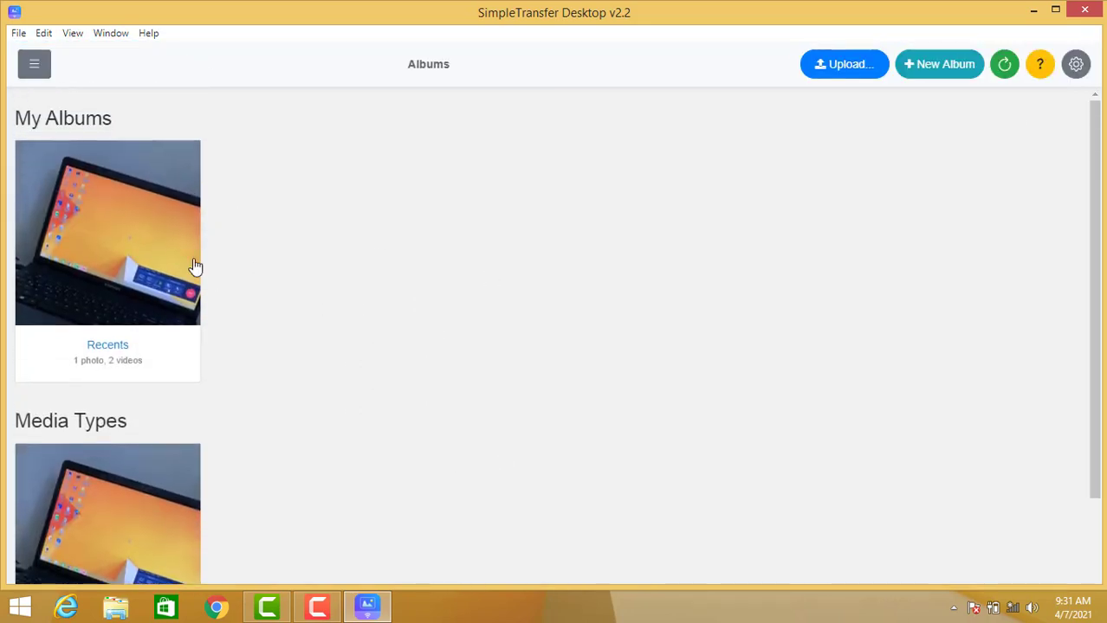
In the Videos collection under Media Types, select the 03:05, 2.01 GB video.
scroll("down", 3)
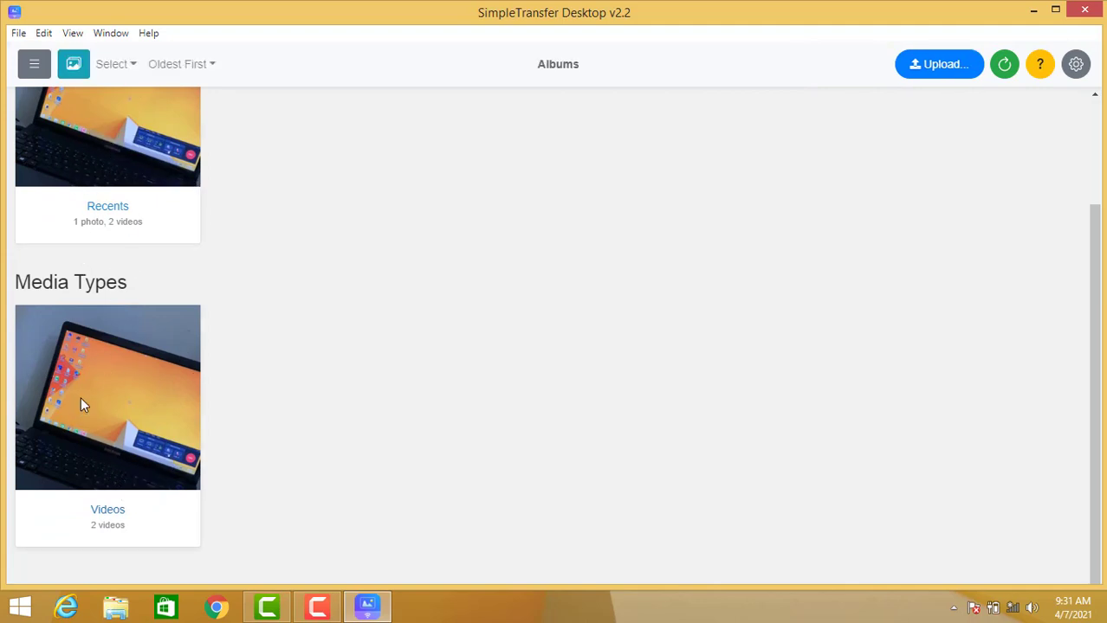
left_click(108, 396)
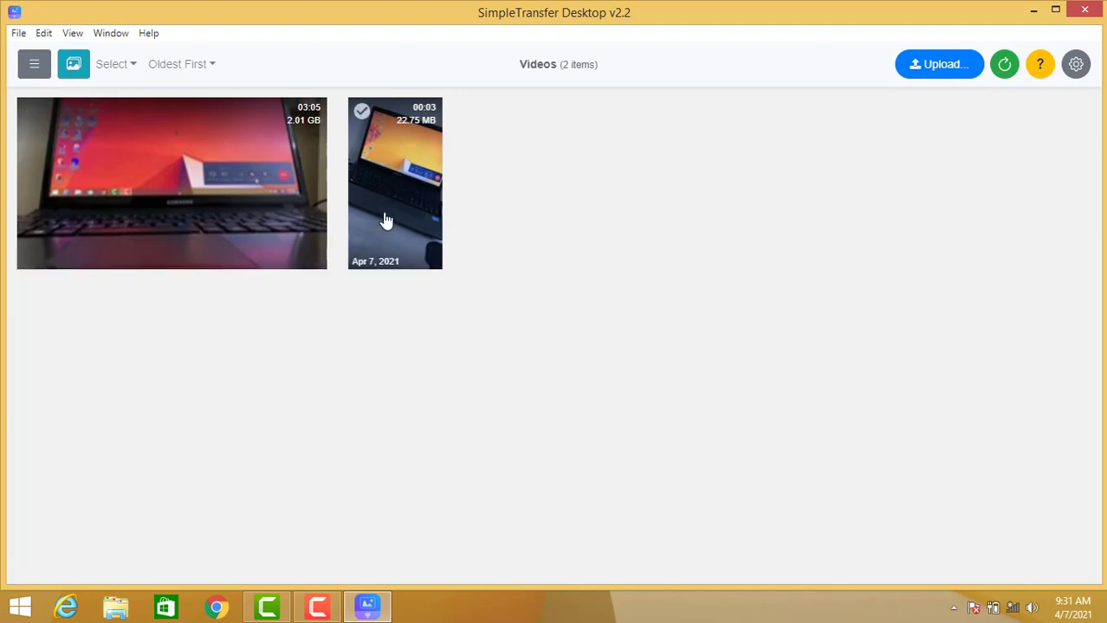
left_click(138, 149)
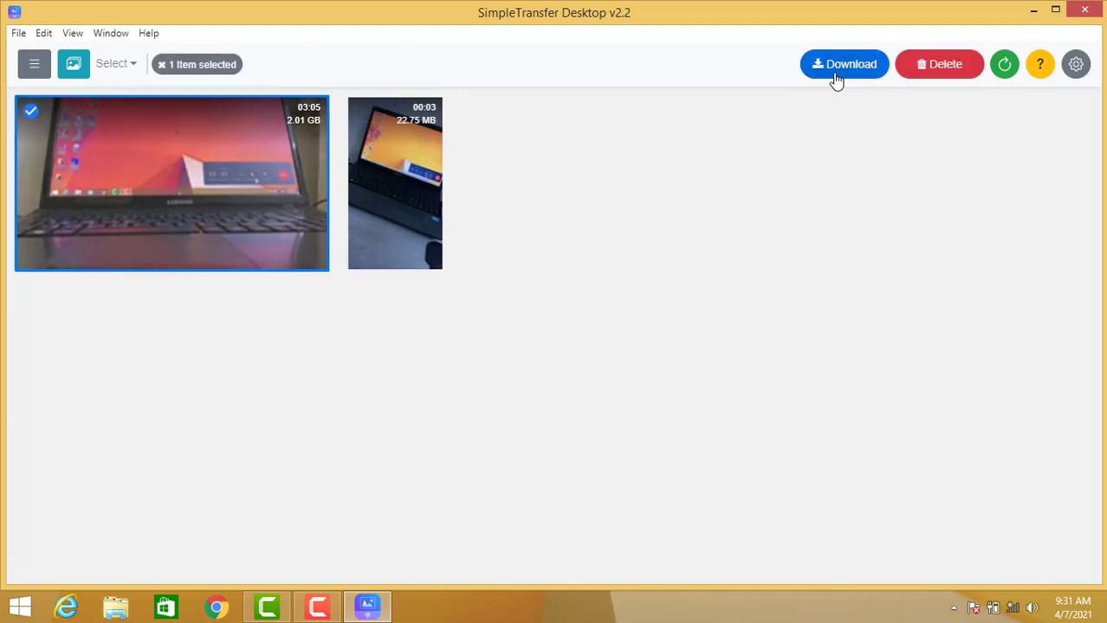
Download the 2.01 GB video to the Desktop folder in its original format, accepting the format warning.
left_click(843, 64)
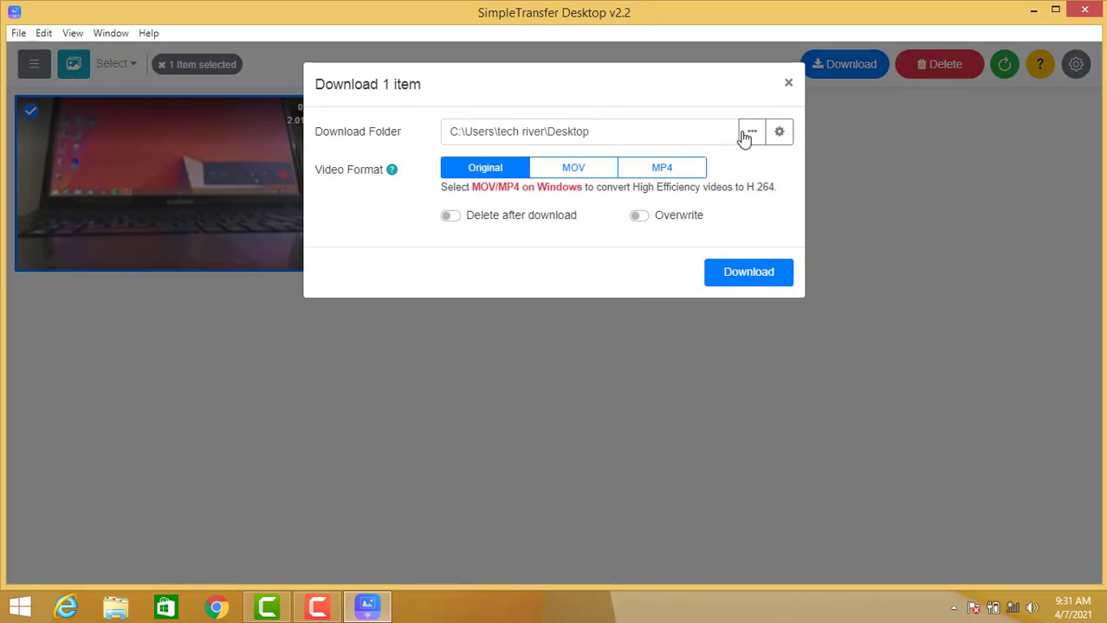
left_click(750, 131)
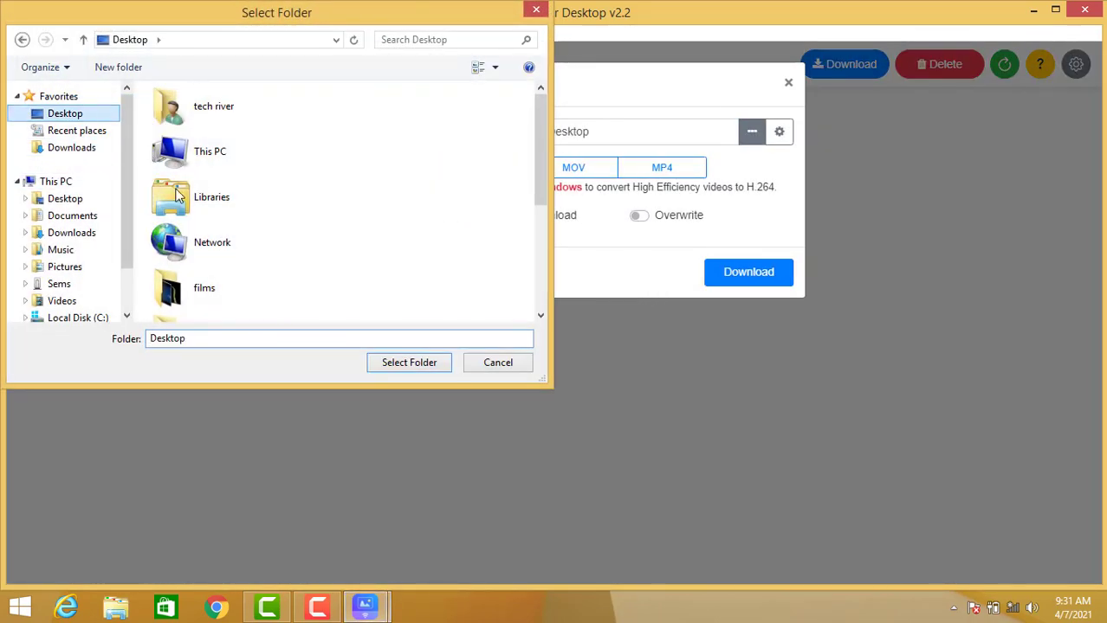
left_click(409, 362)
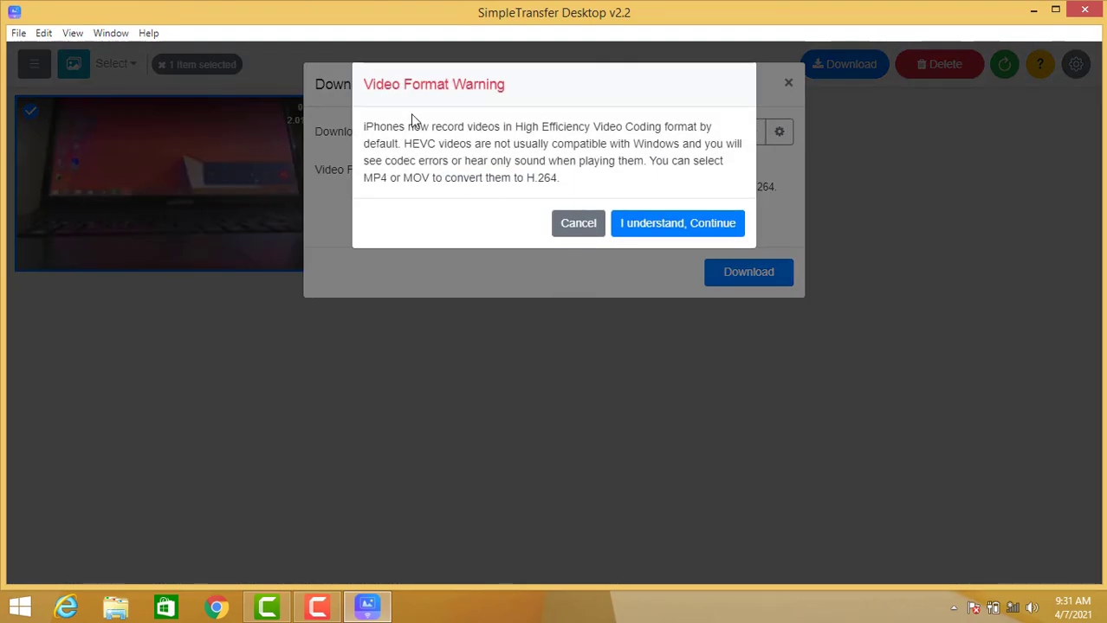
left_click(677, 222)
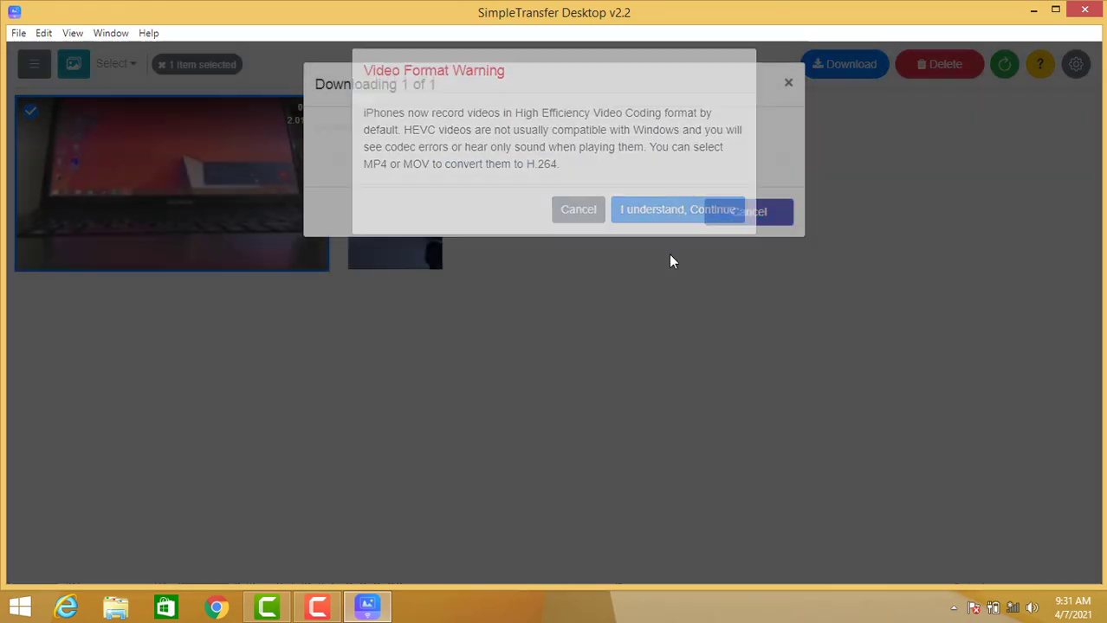
left_click(679, 210)
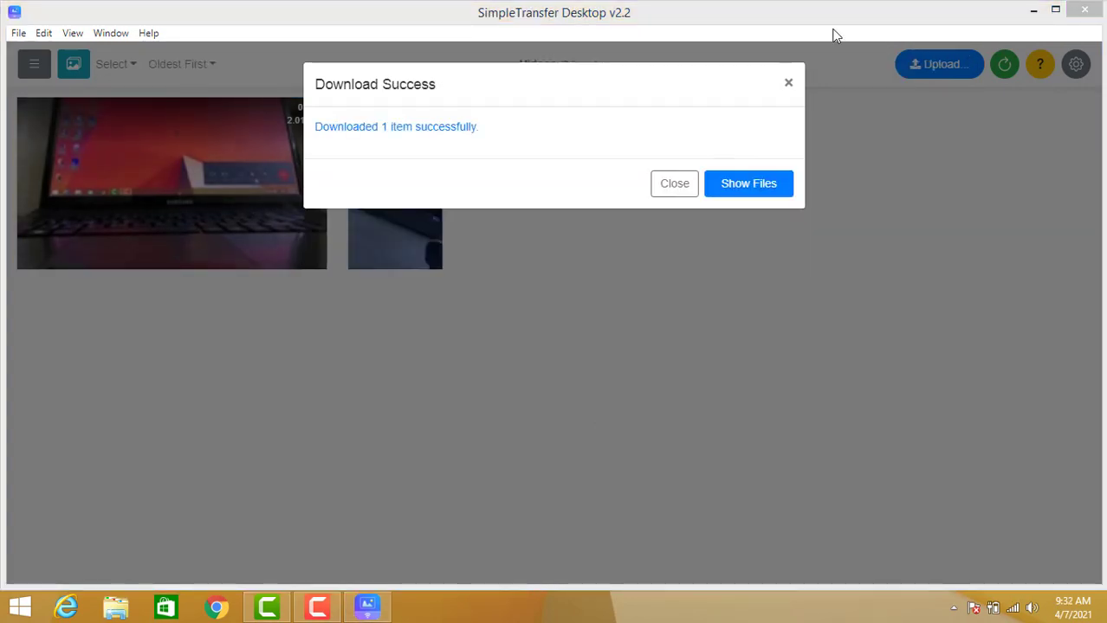
Show the downloaded 1.87 GB IMG_0025 video in the Desktop folder, then return to the desktop.
left_click(748, 183)
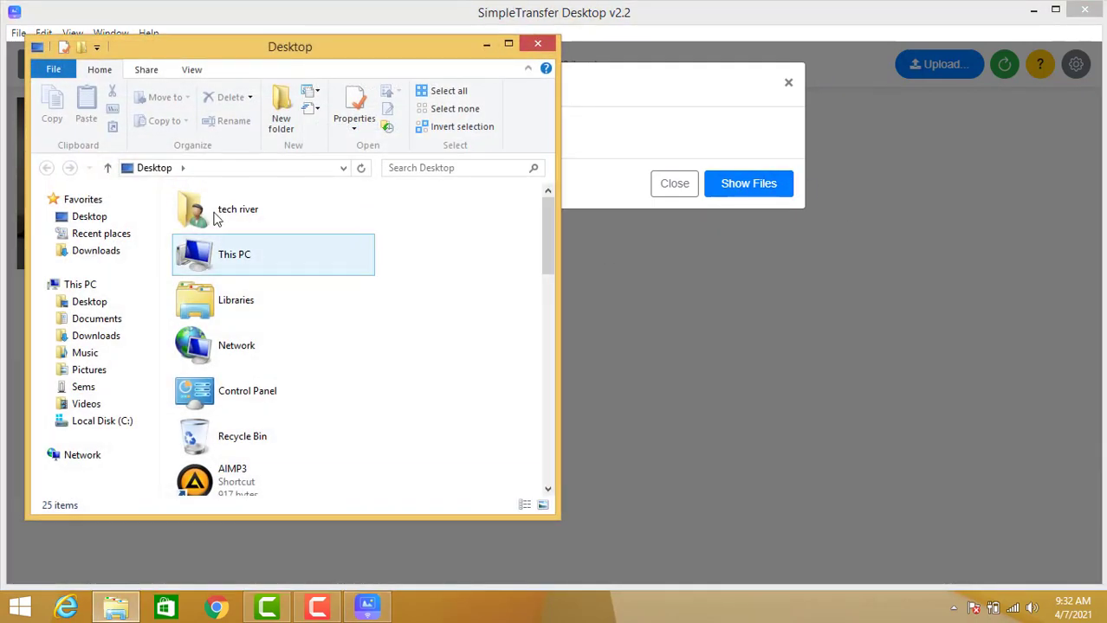
scroll("down", 3)
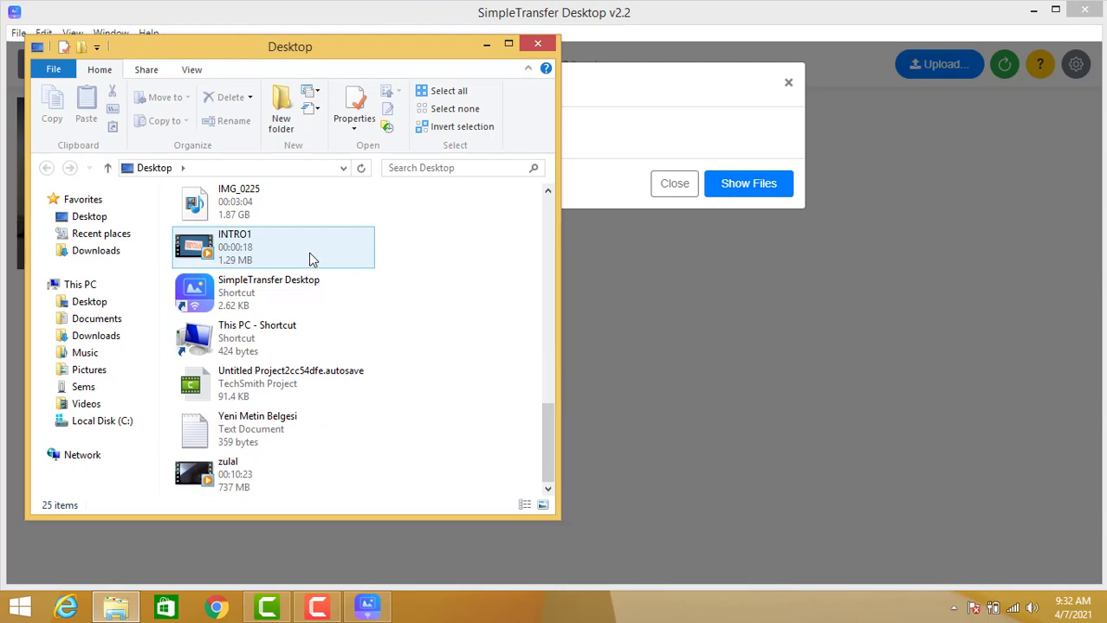
left_click(274, 432)
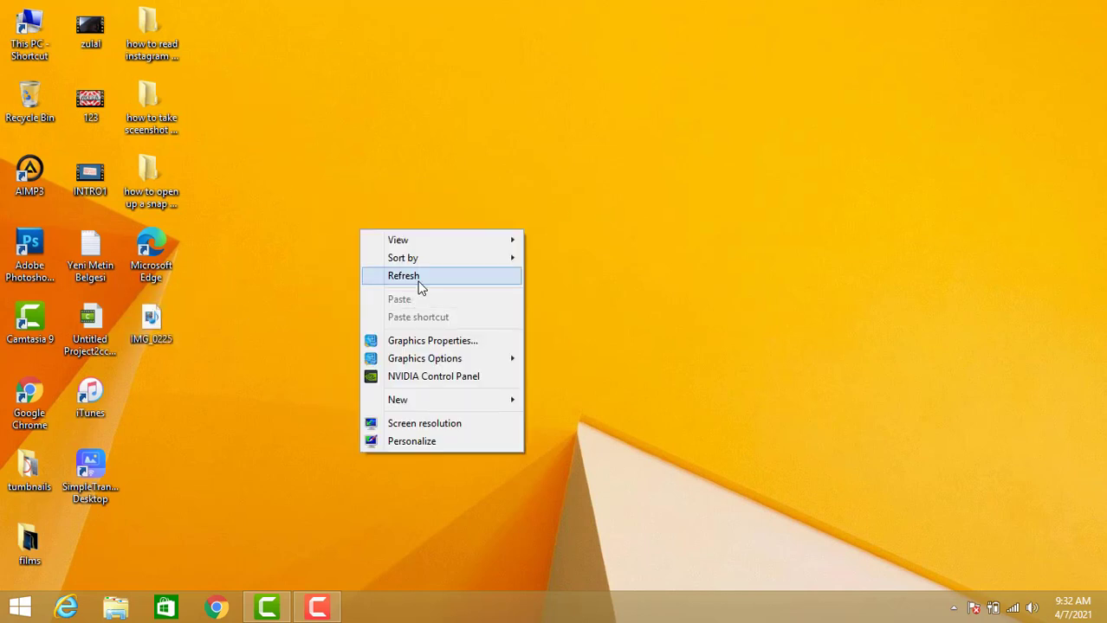
Refresh the desktop so the IMG_0025 video appears among the icons.
left_click(402, 275)
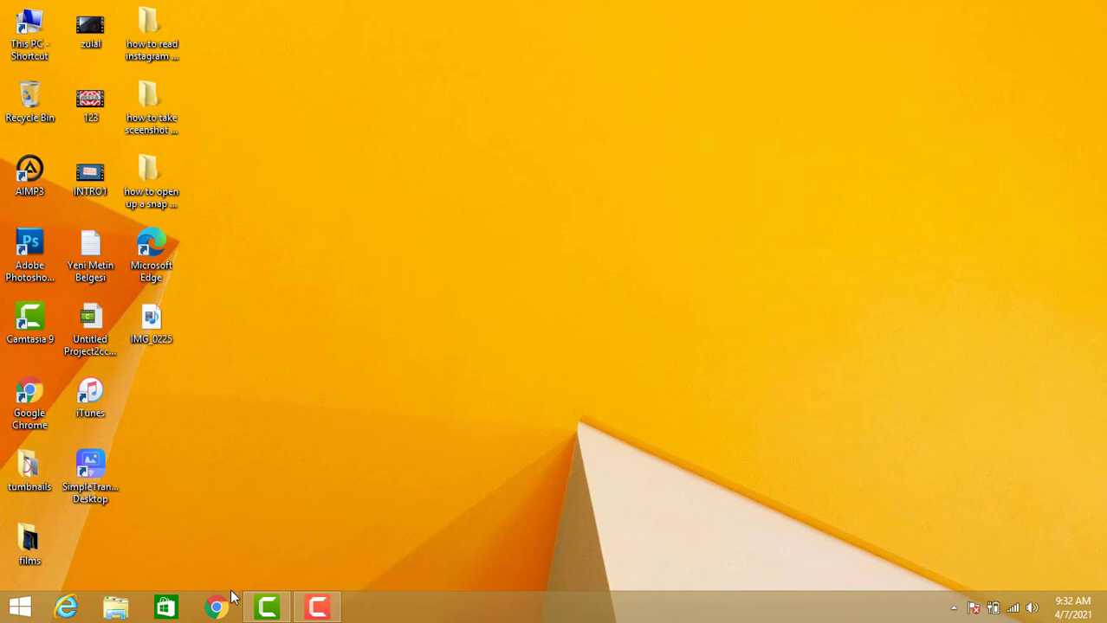
mouse_move(232, 599)
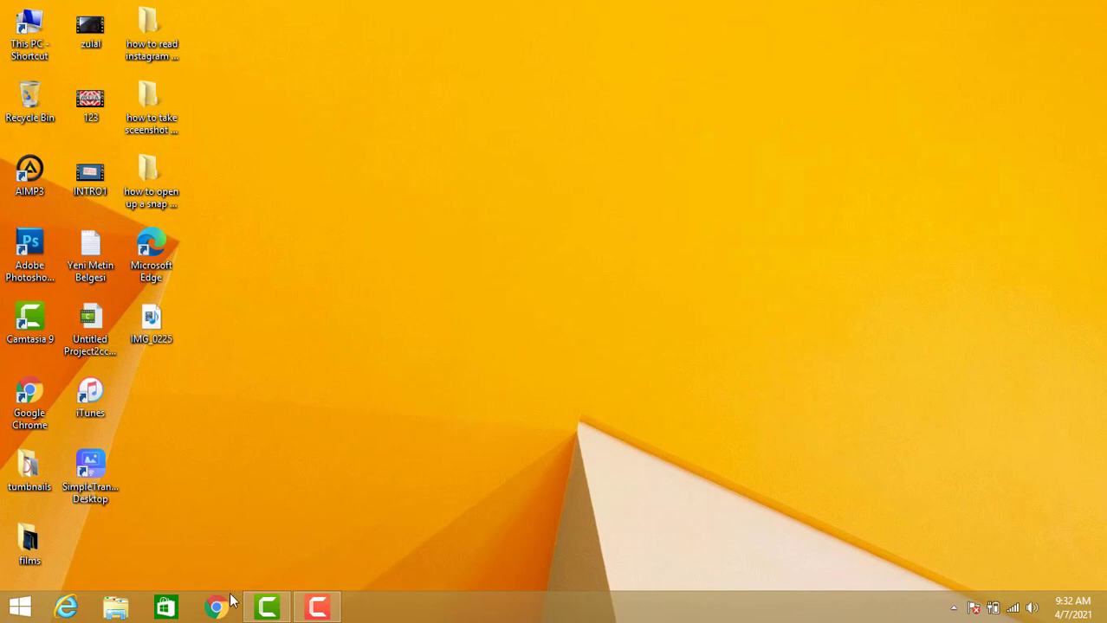